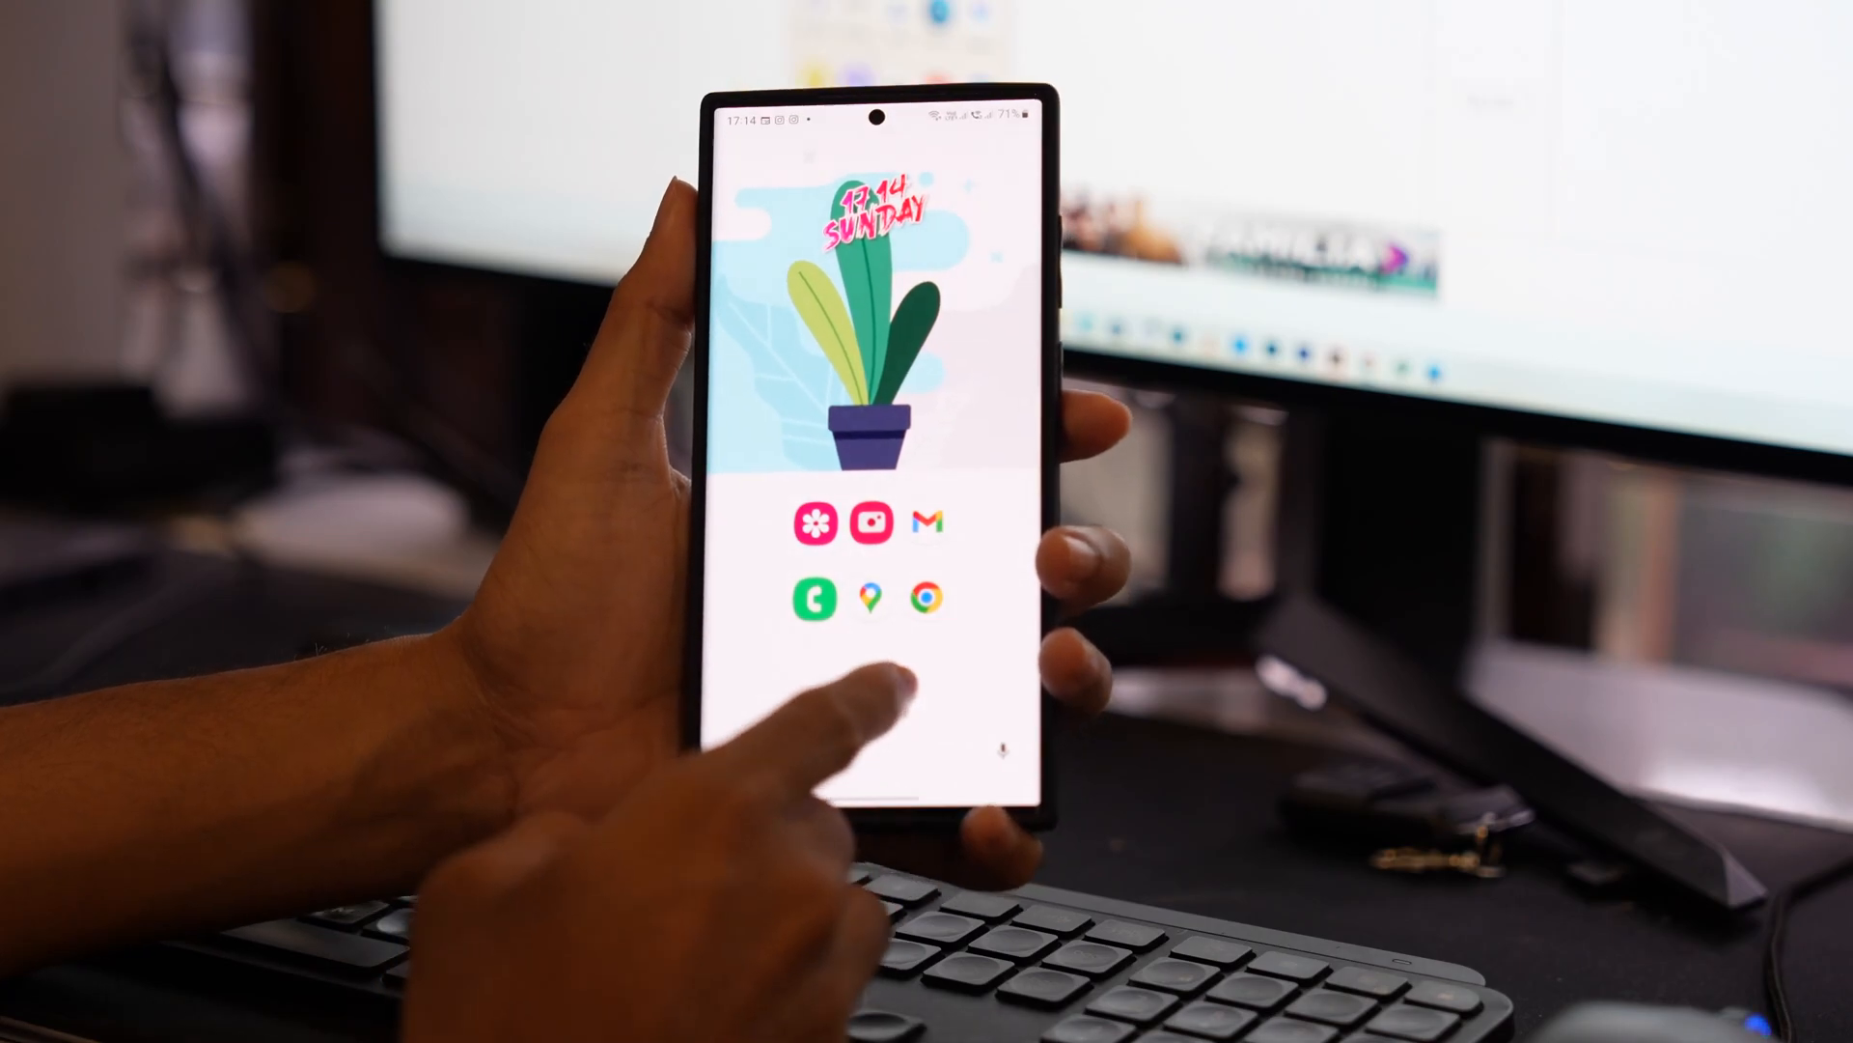
# Scroll through the app drawer's alphabetical list toward the Settings icon.
pyautogui.scroll(3)
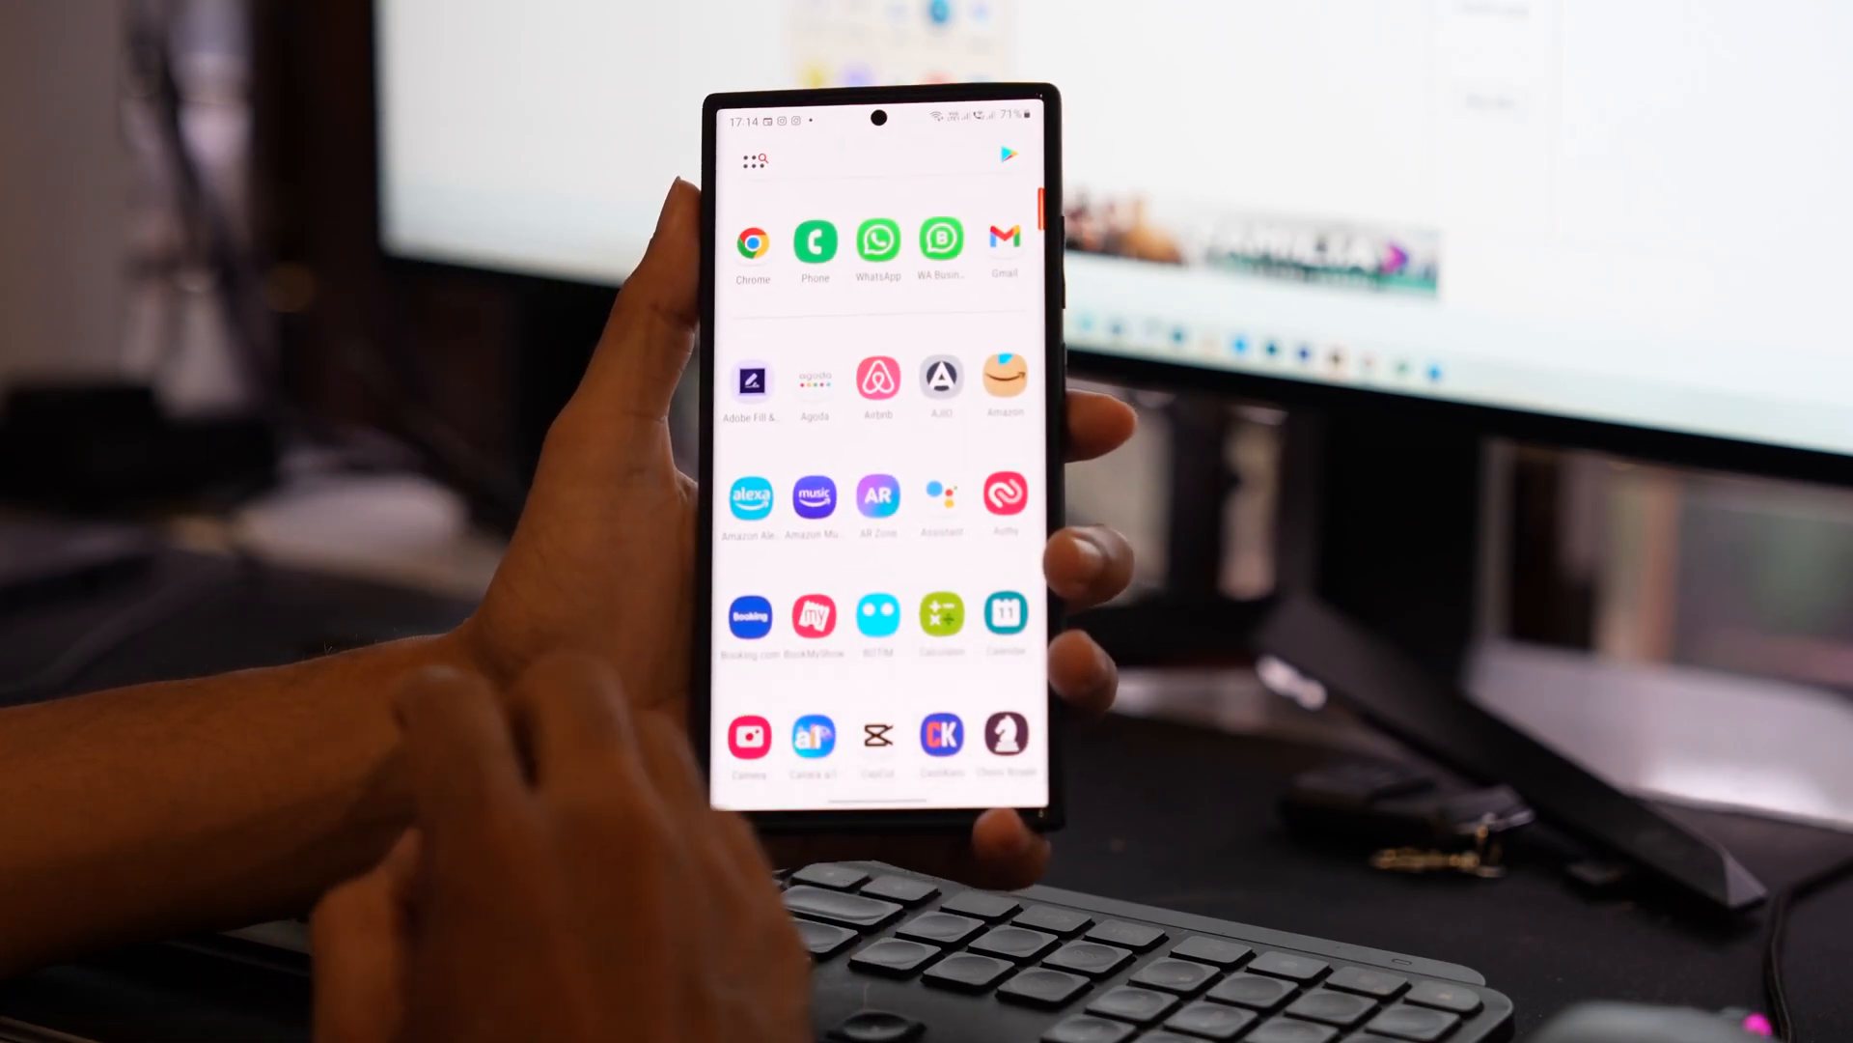
pyautogui.scroll(3)
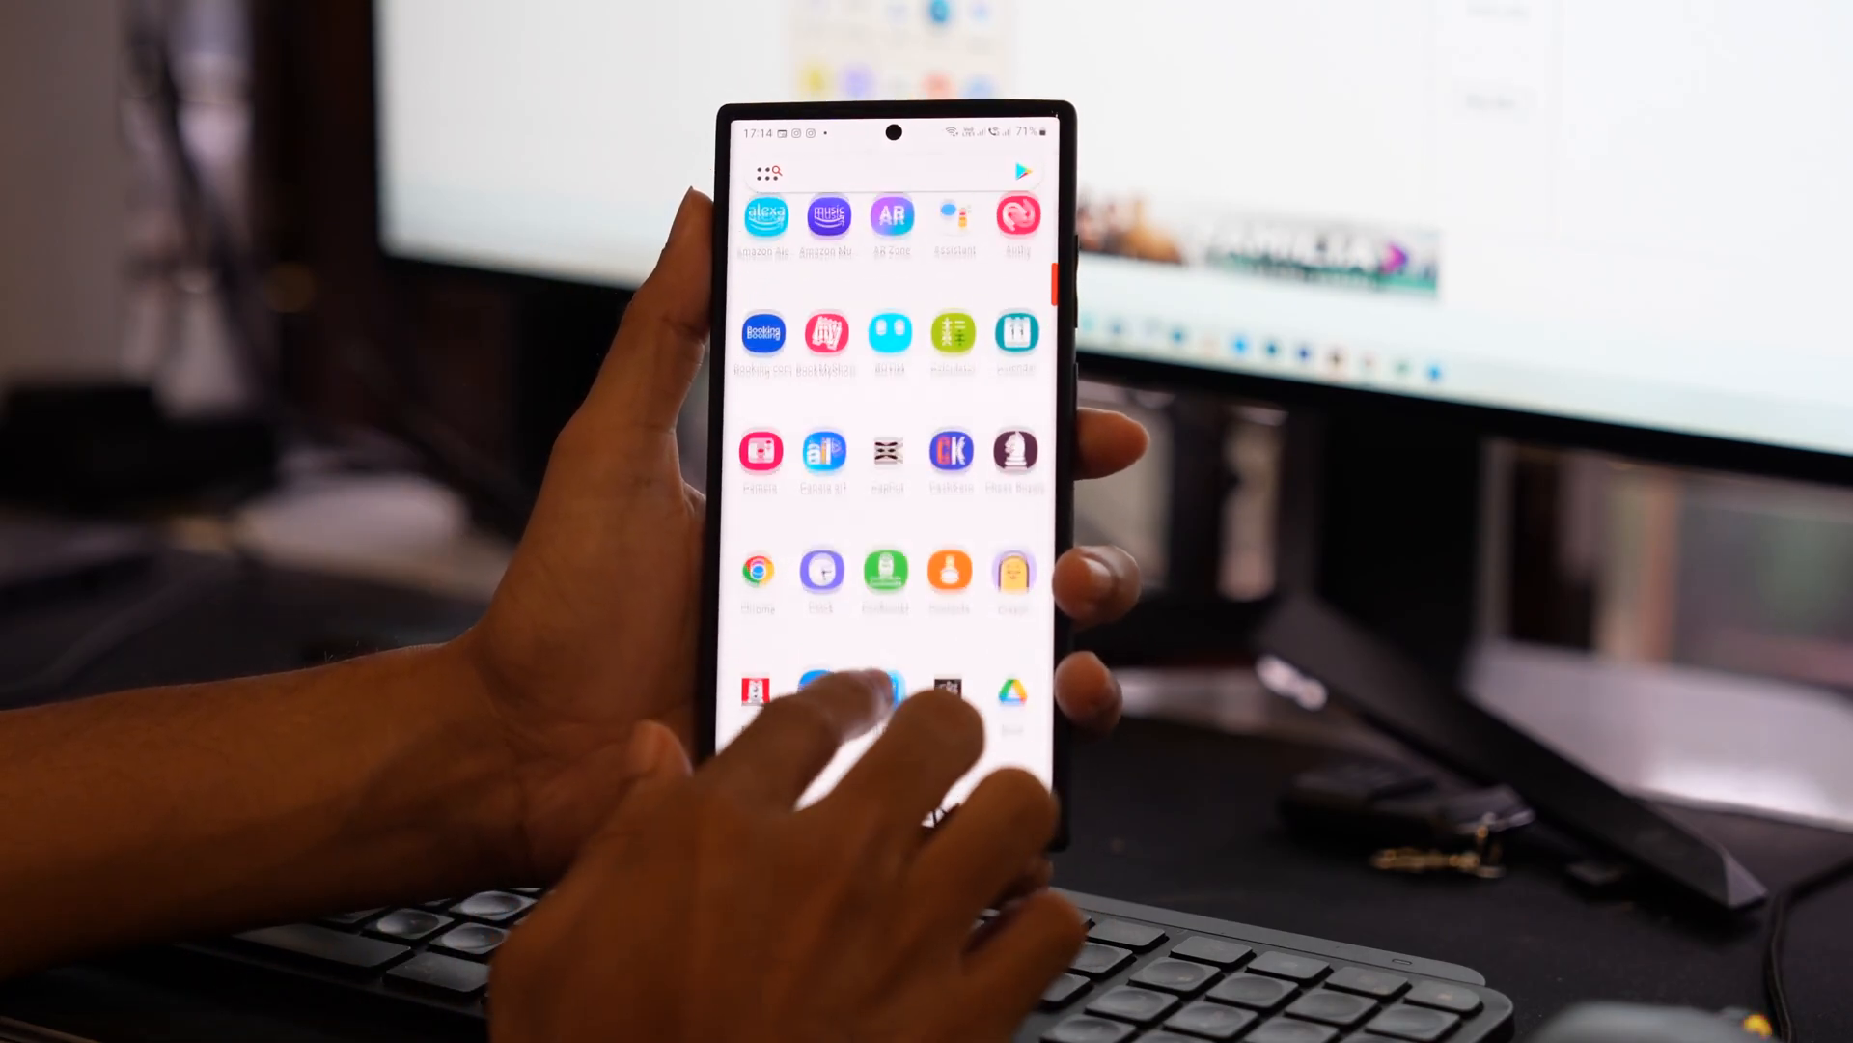
pyautogui.scroll(3)
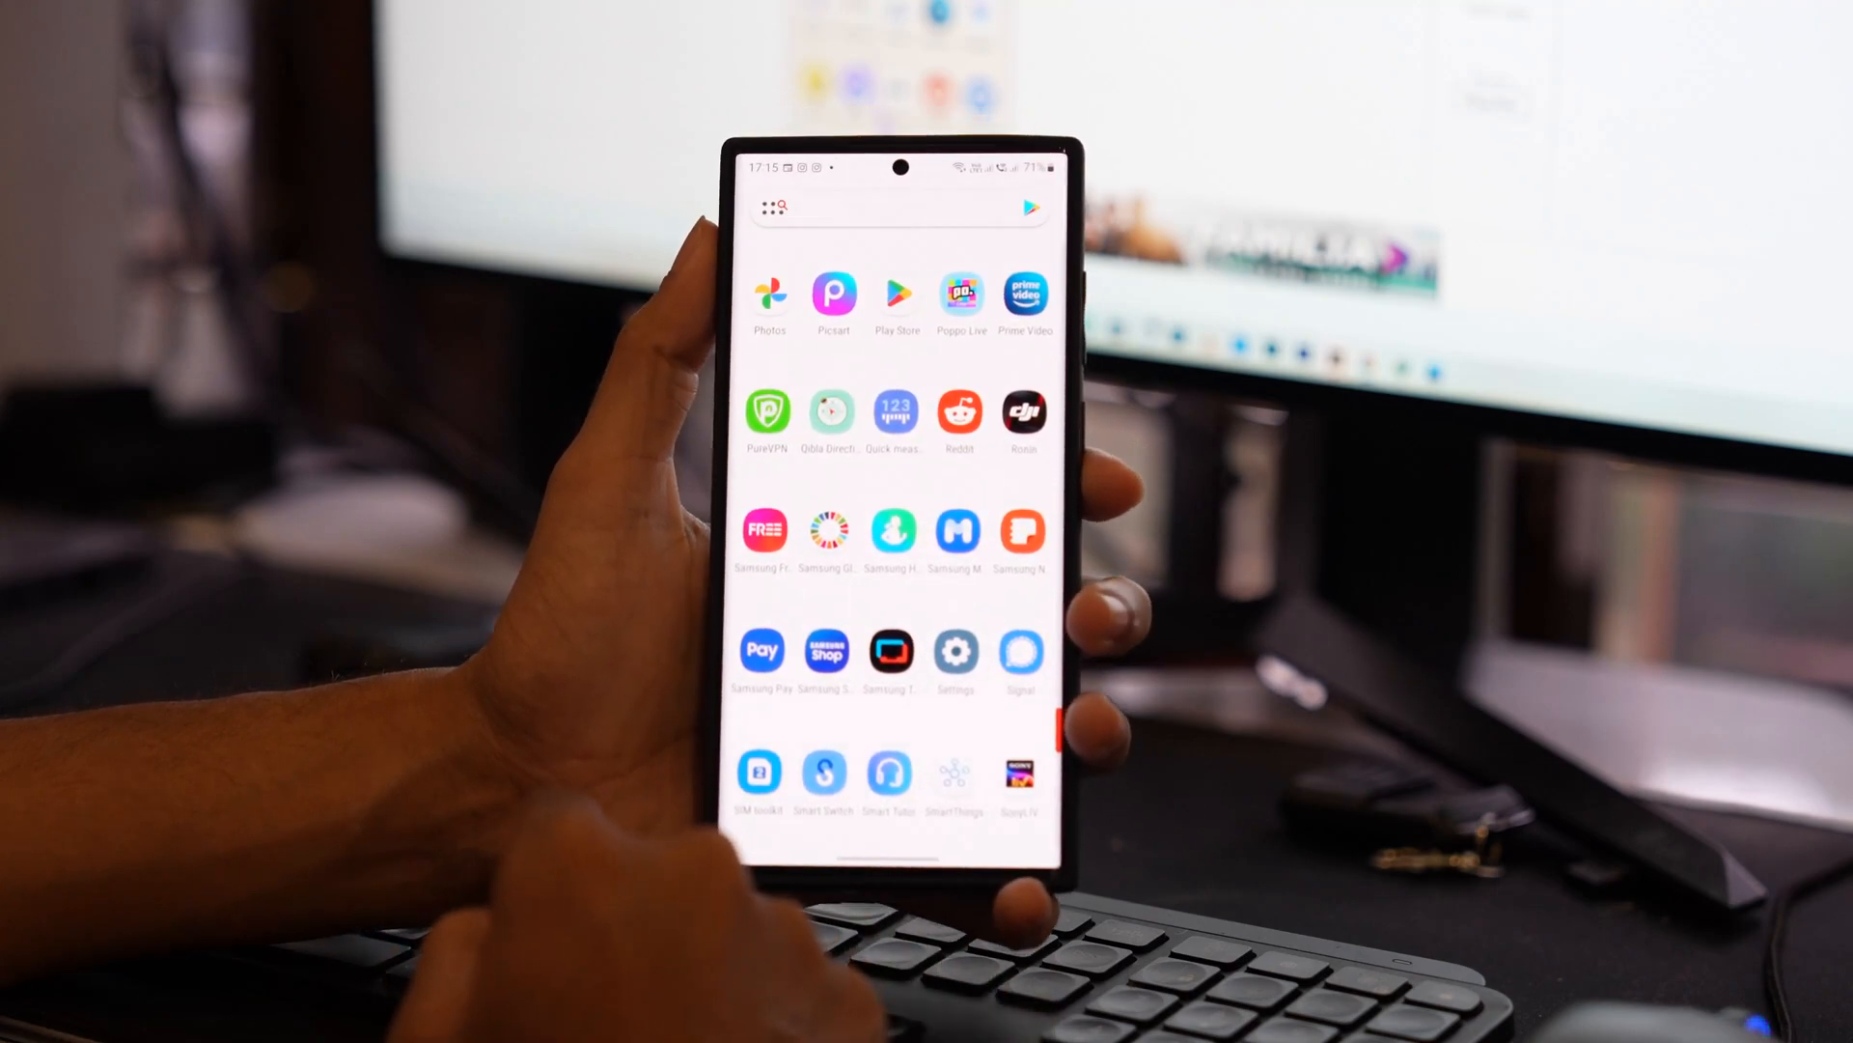
pyautogui.click(955, 651)
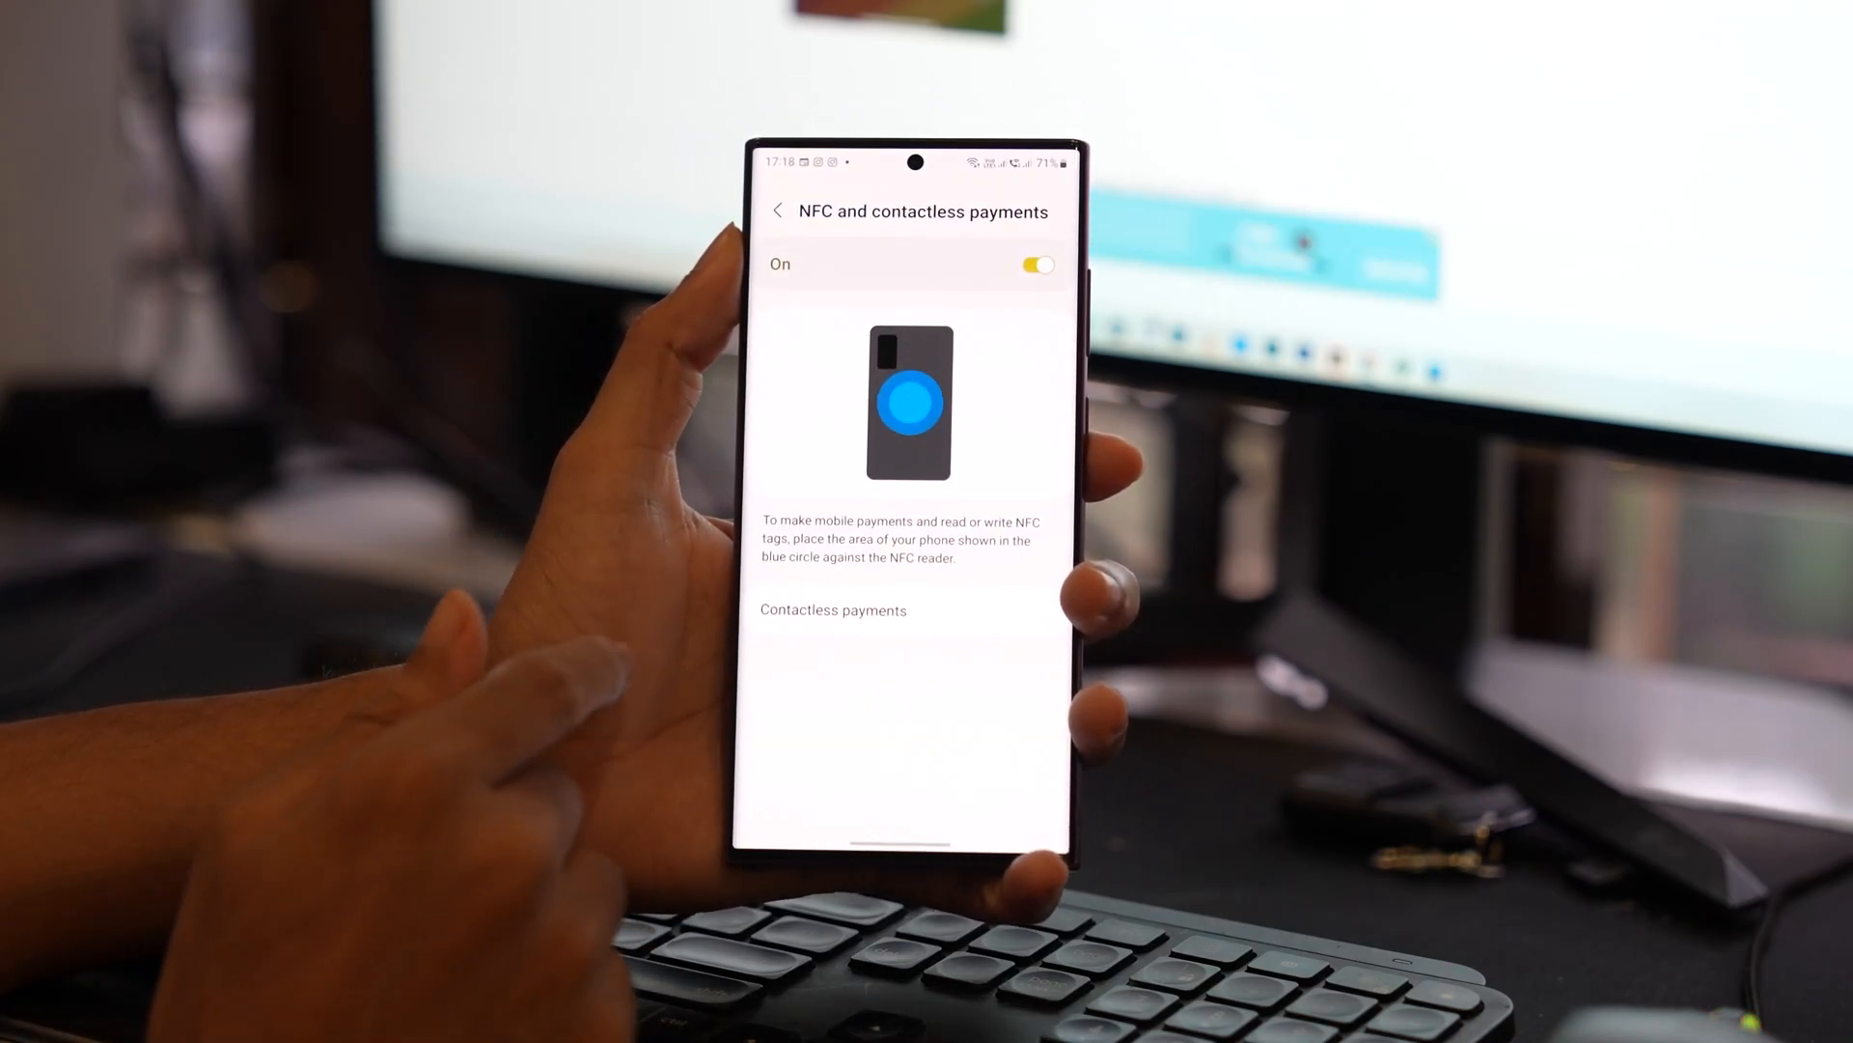
# Keep Samsung Pay as default, toggle 'Pay with currently open app' on and off, and view Others.
pyautogui.click(832, 610)
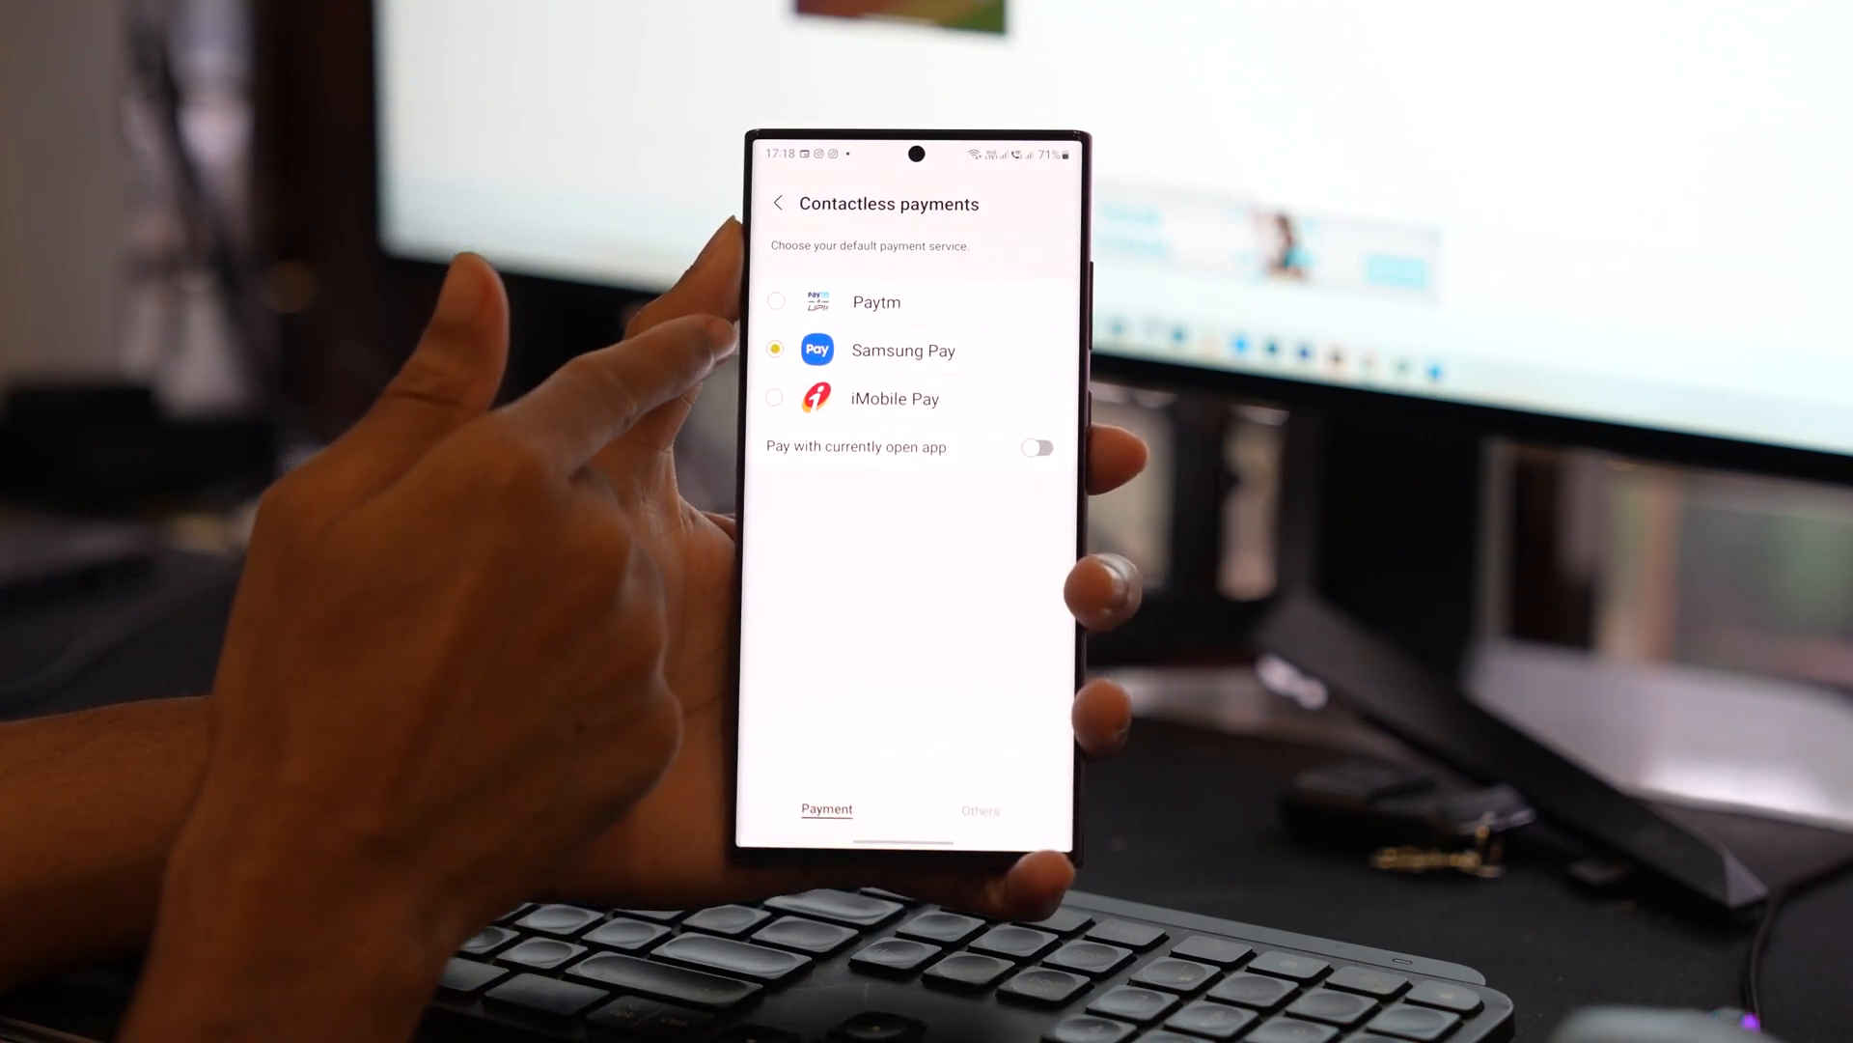
pyautogui.click(1038, 447)
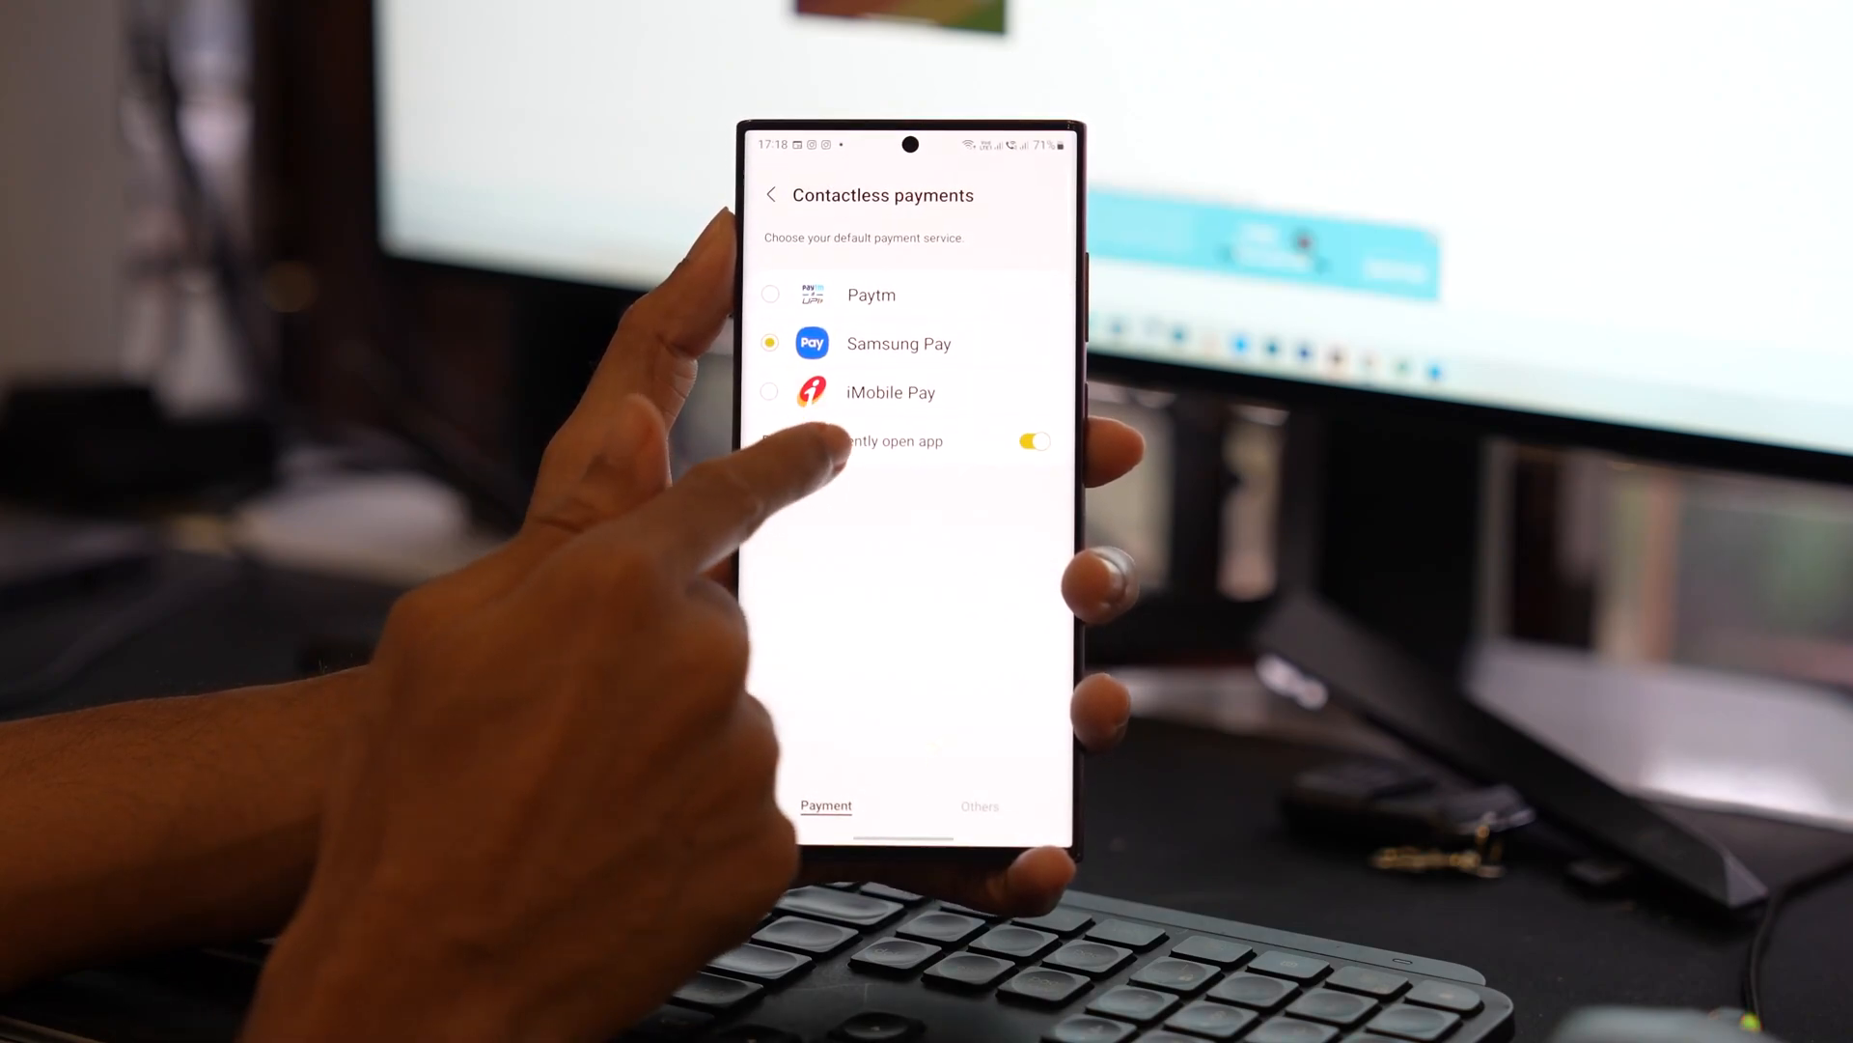
pyautogui.click(1031, 441)
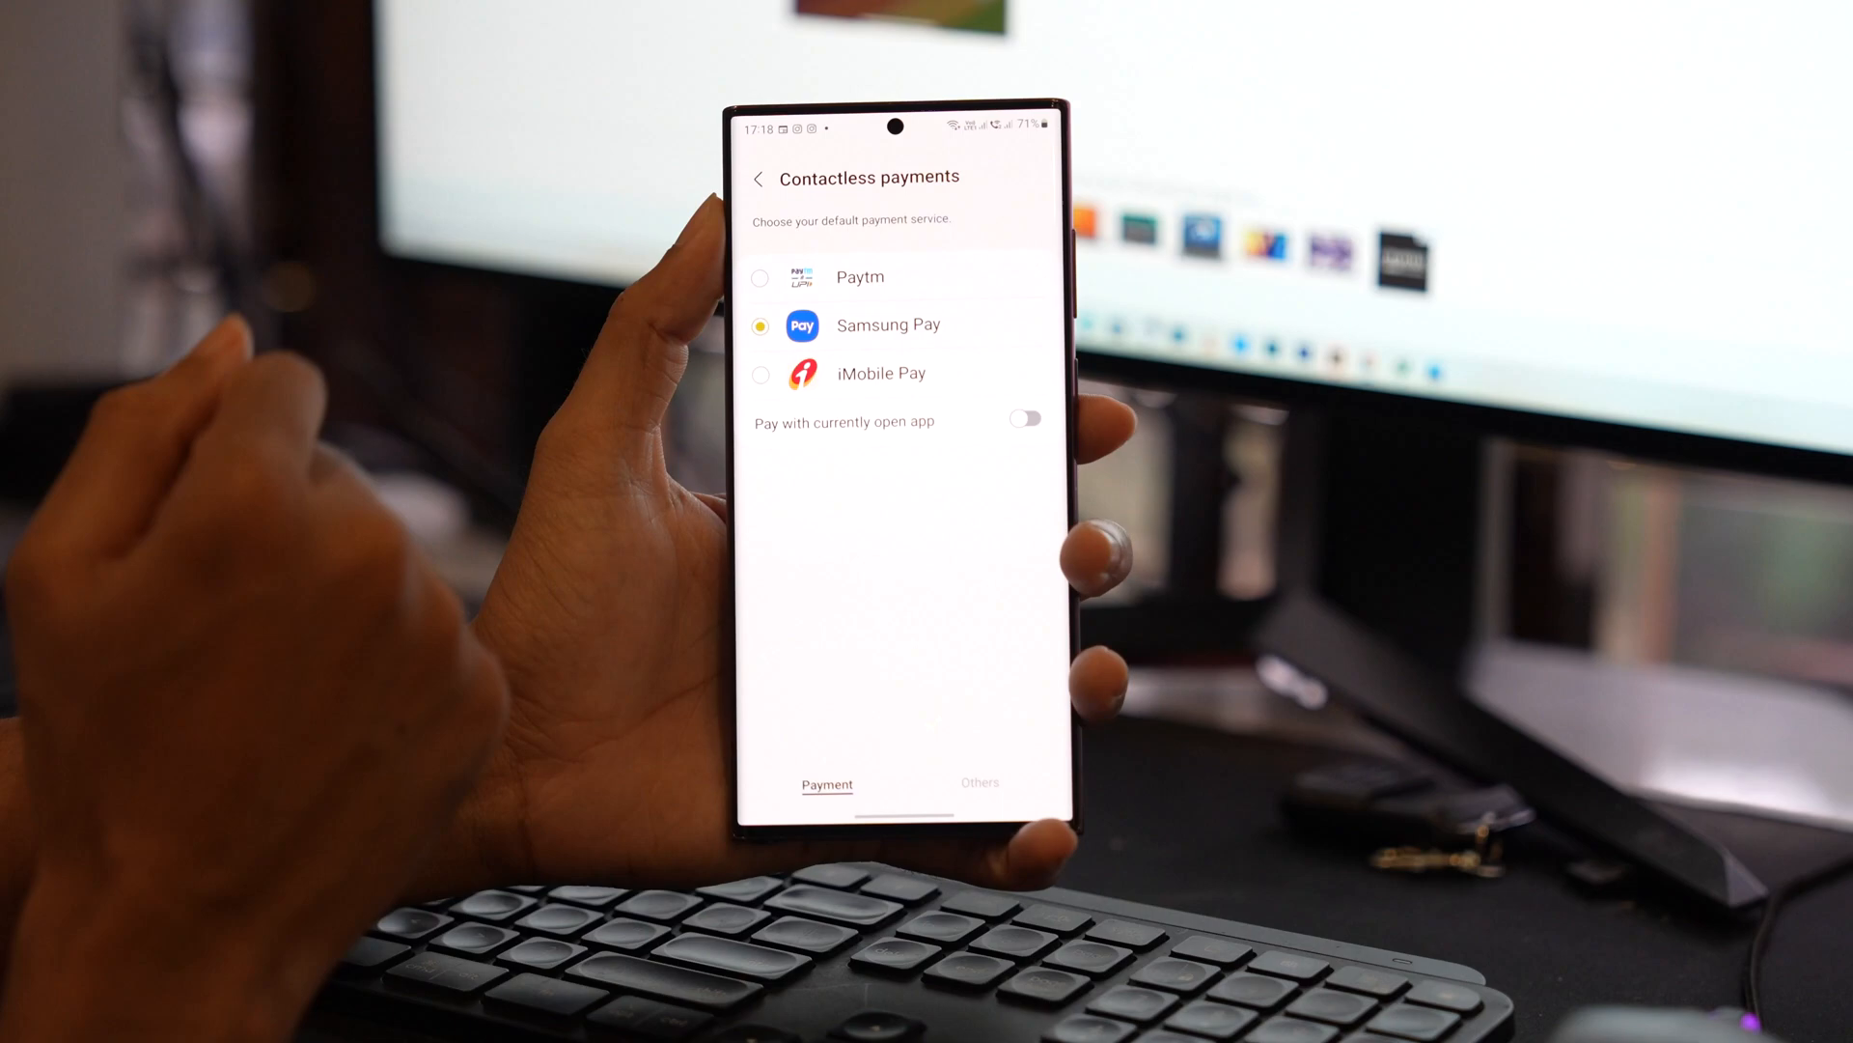
pyautogui.click(979, 781)
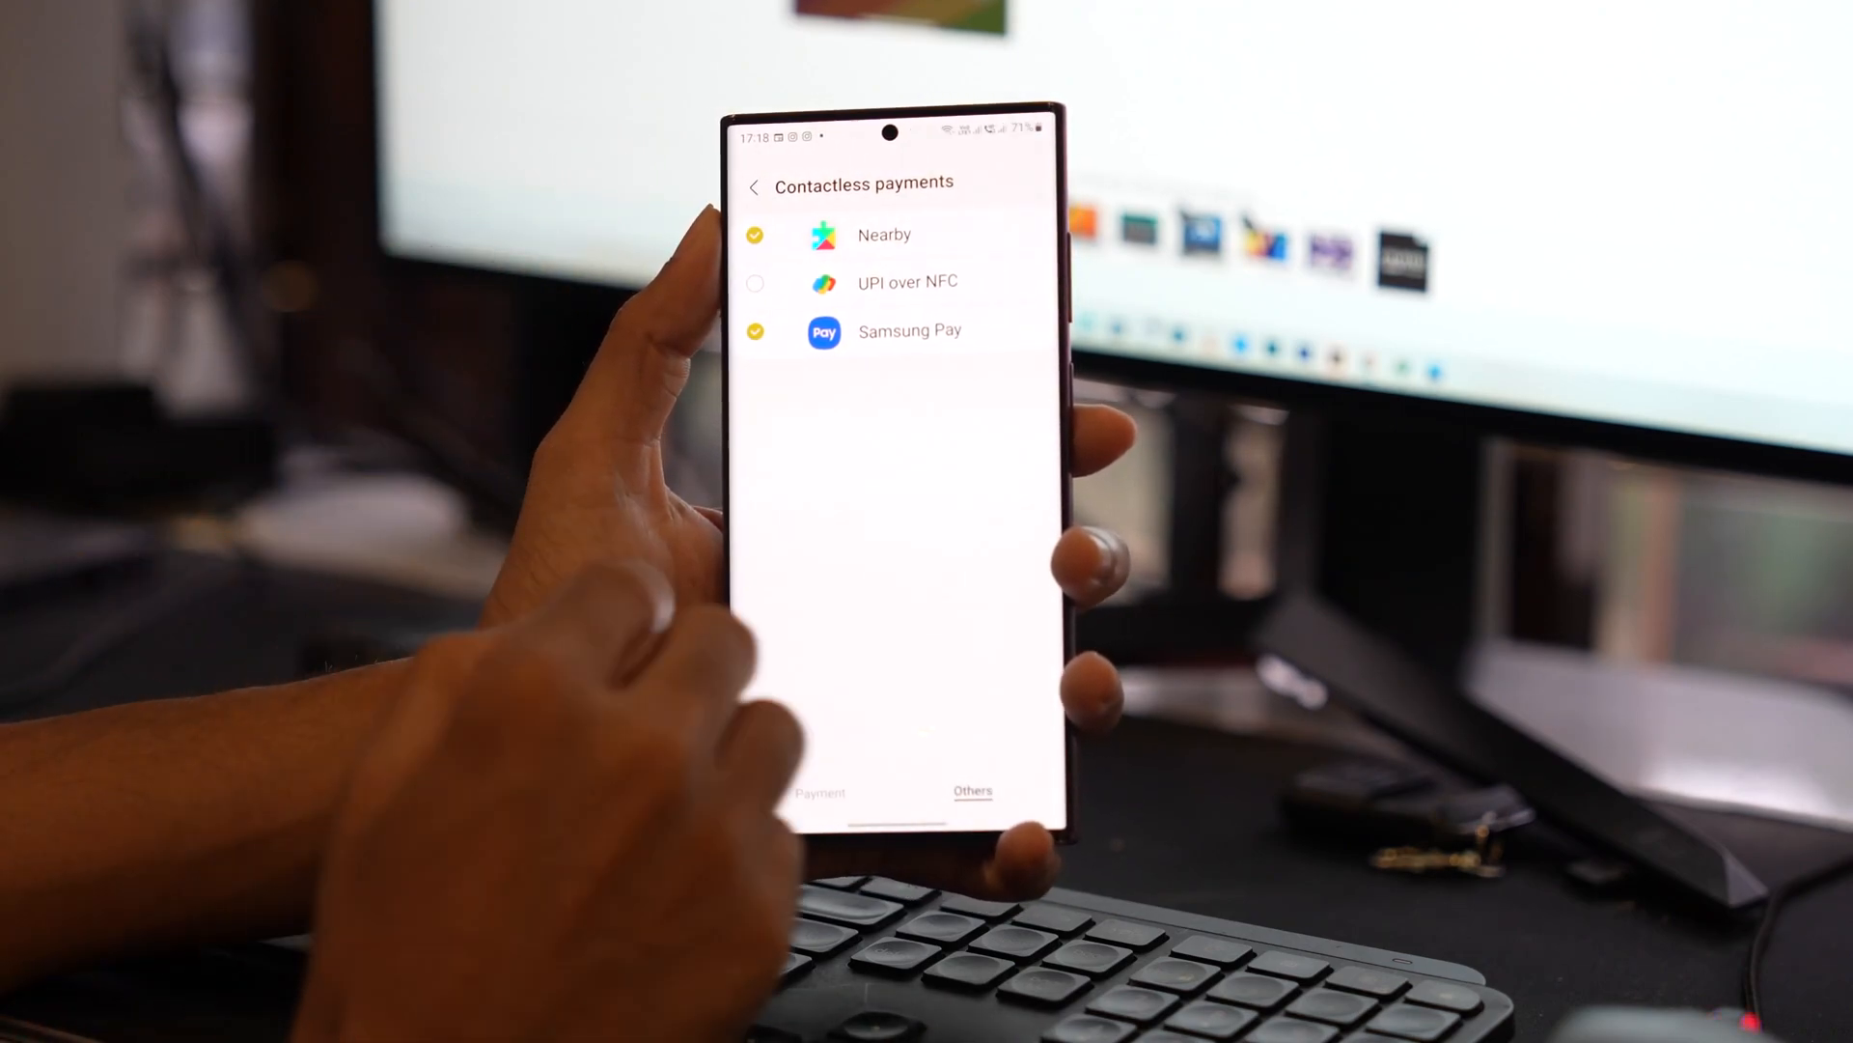
# Leave the contactless payments settings and return to the app drawer.
pyautogui.click(754, 281)
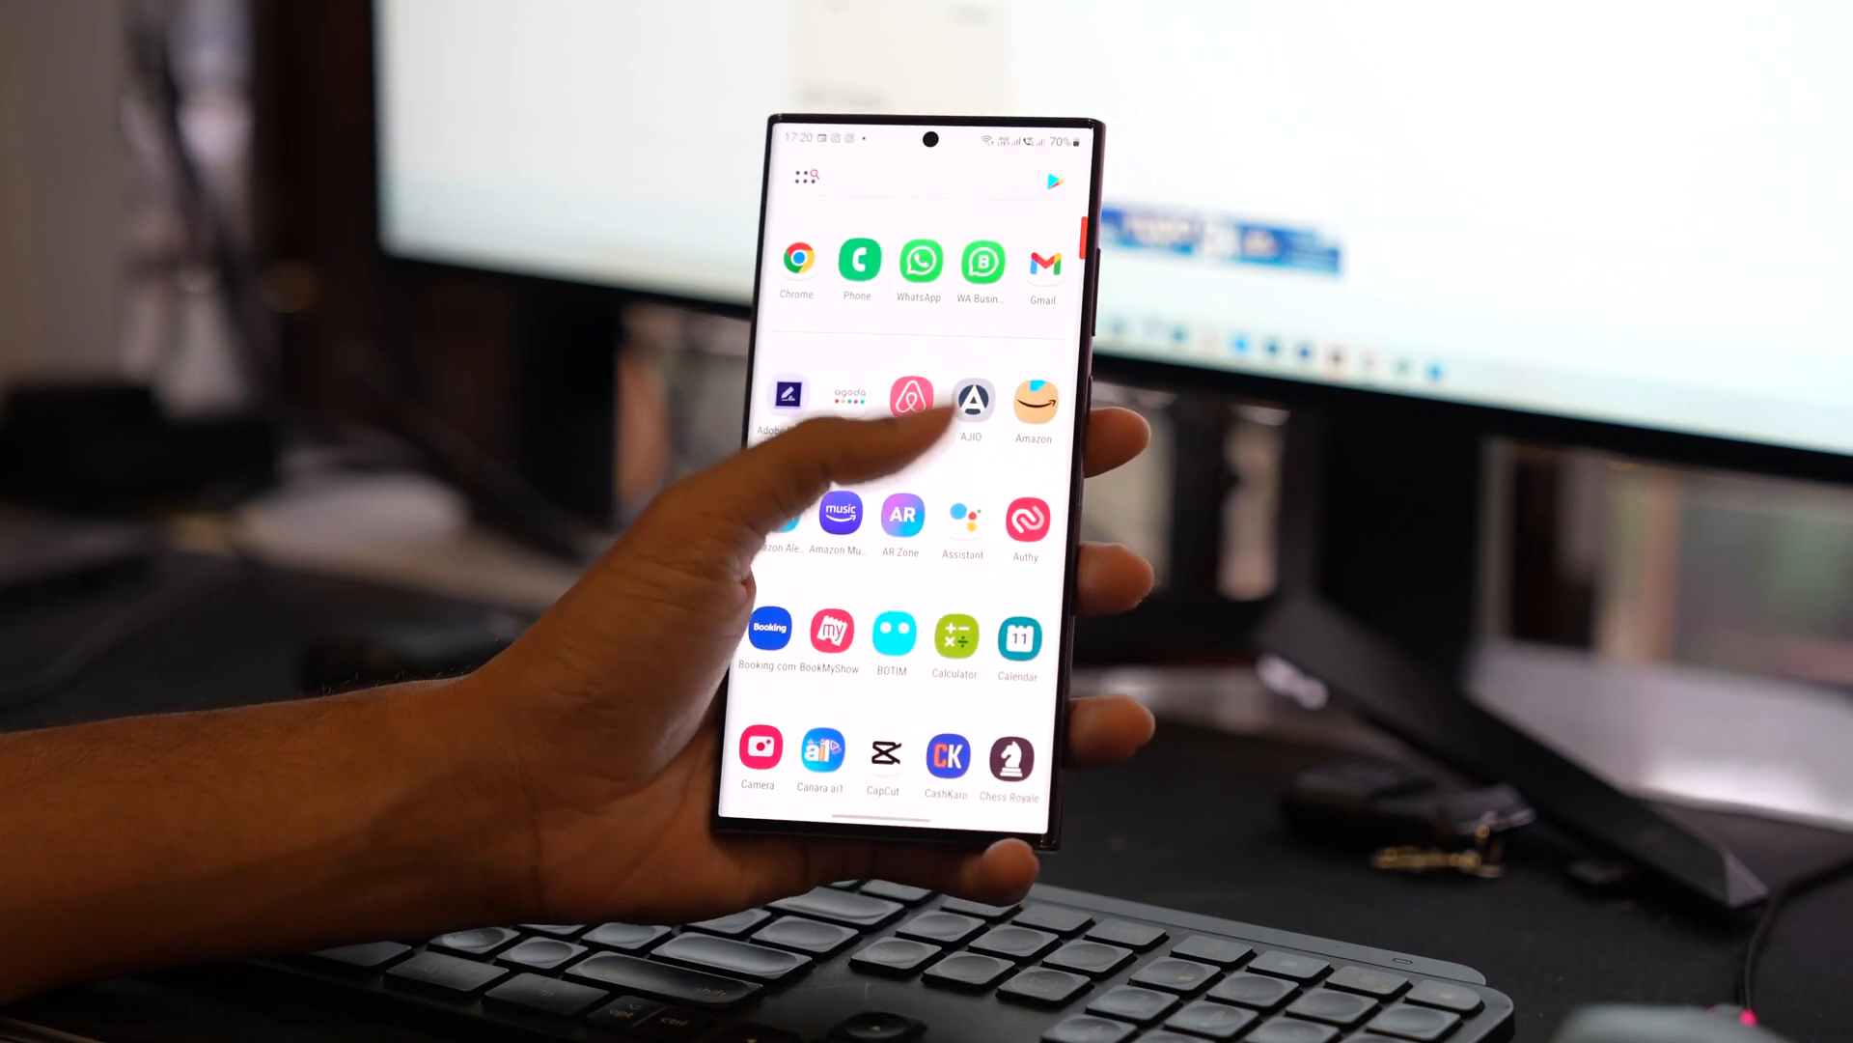
# Open the Storage page for Nearby device scanning from its app info.
pyautogui.scroll(-3)
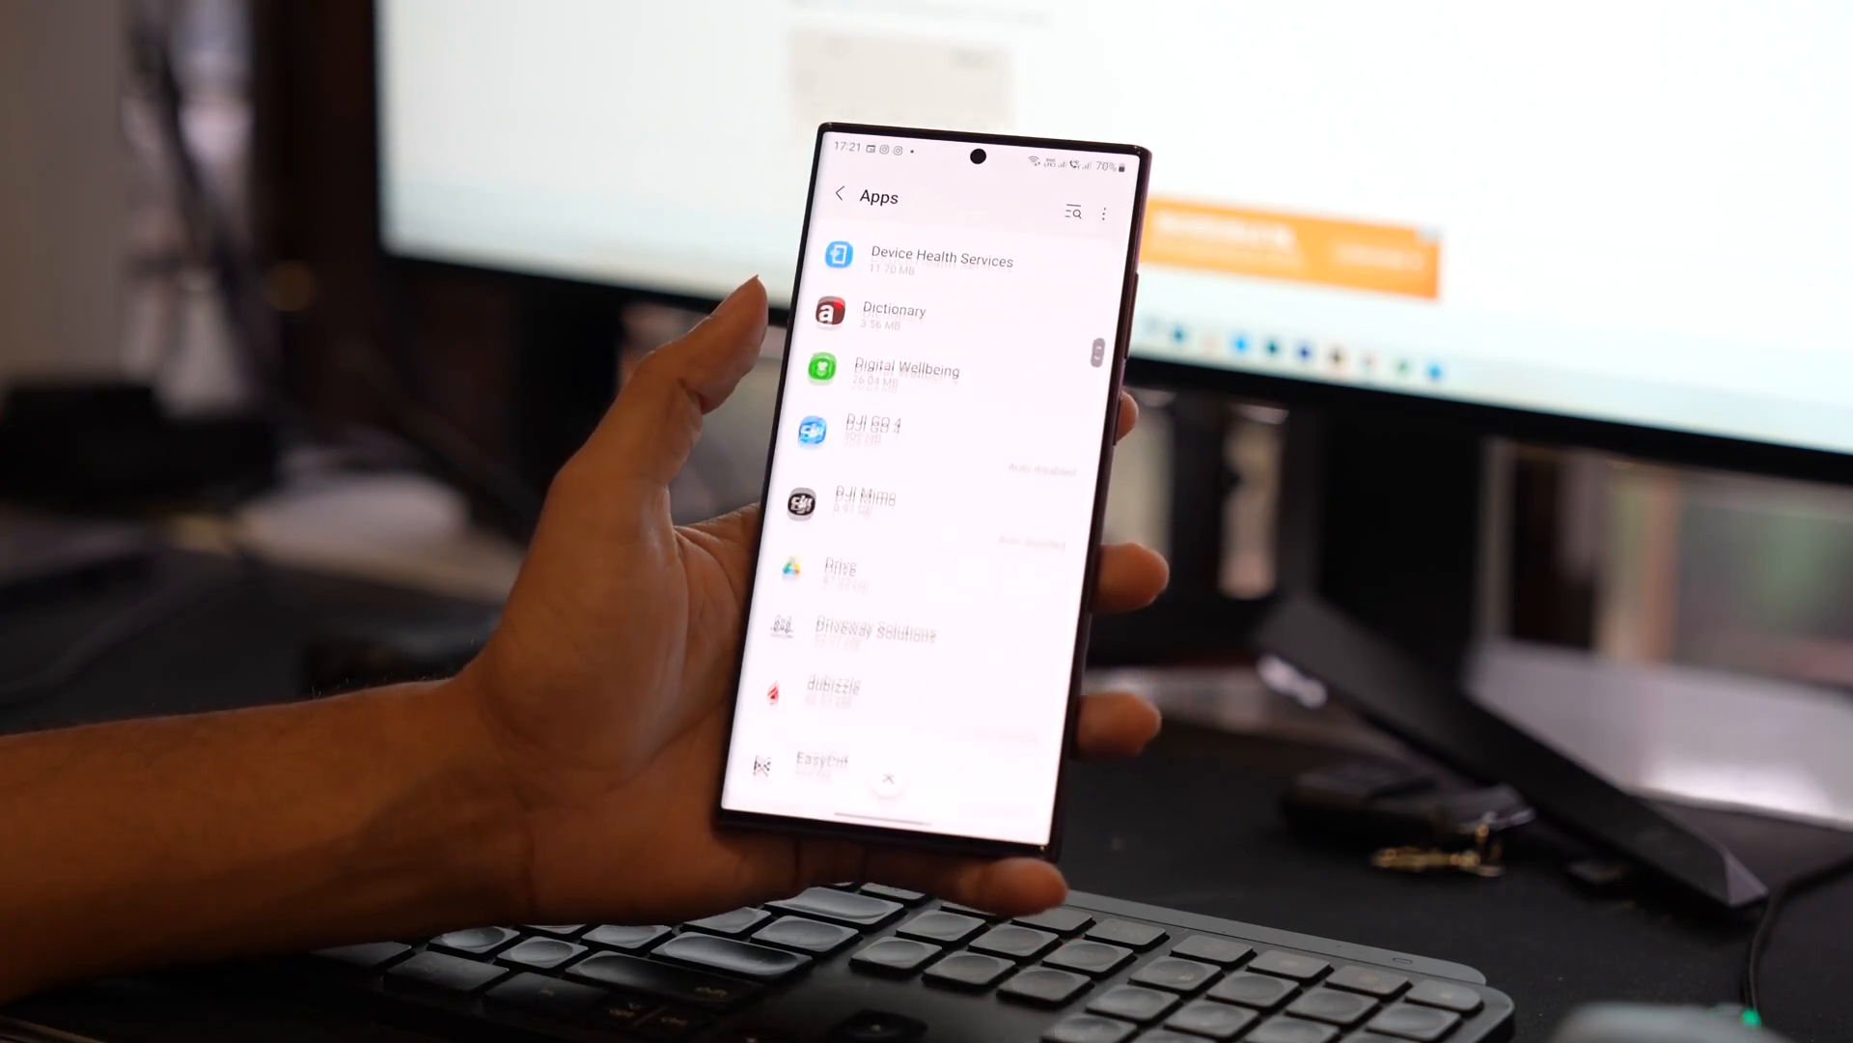
pyautogui.scroll(3)
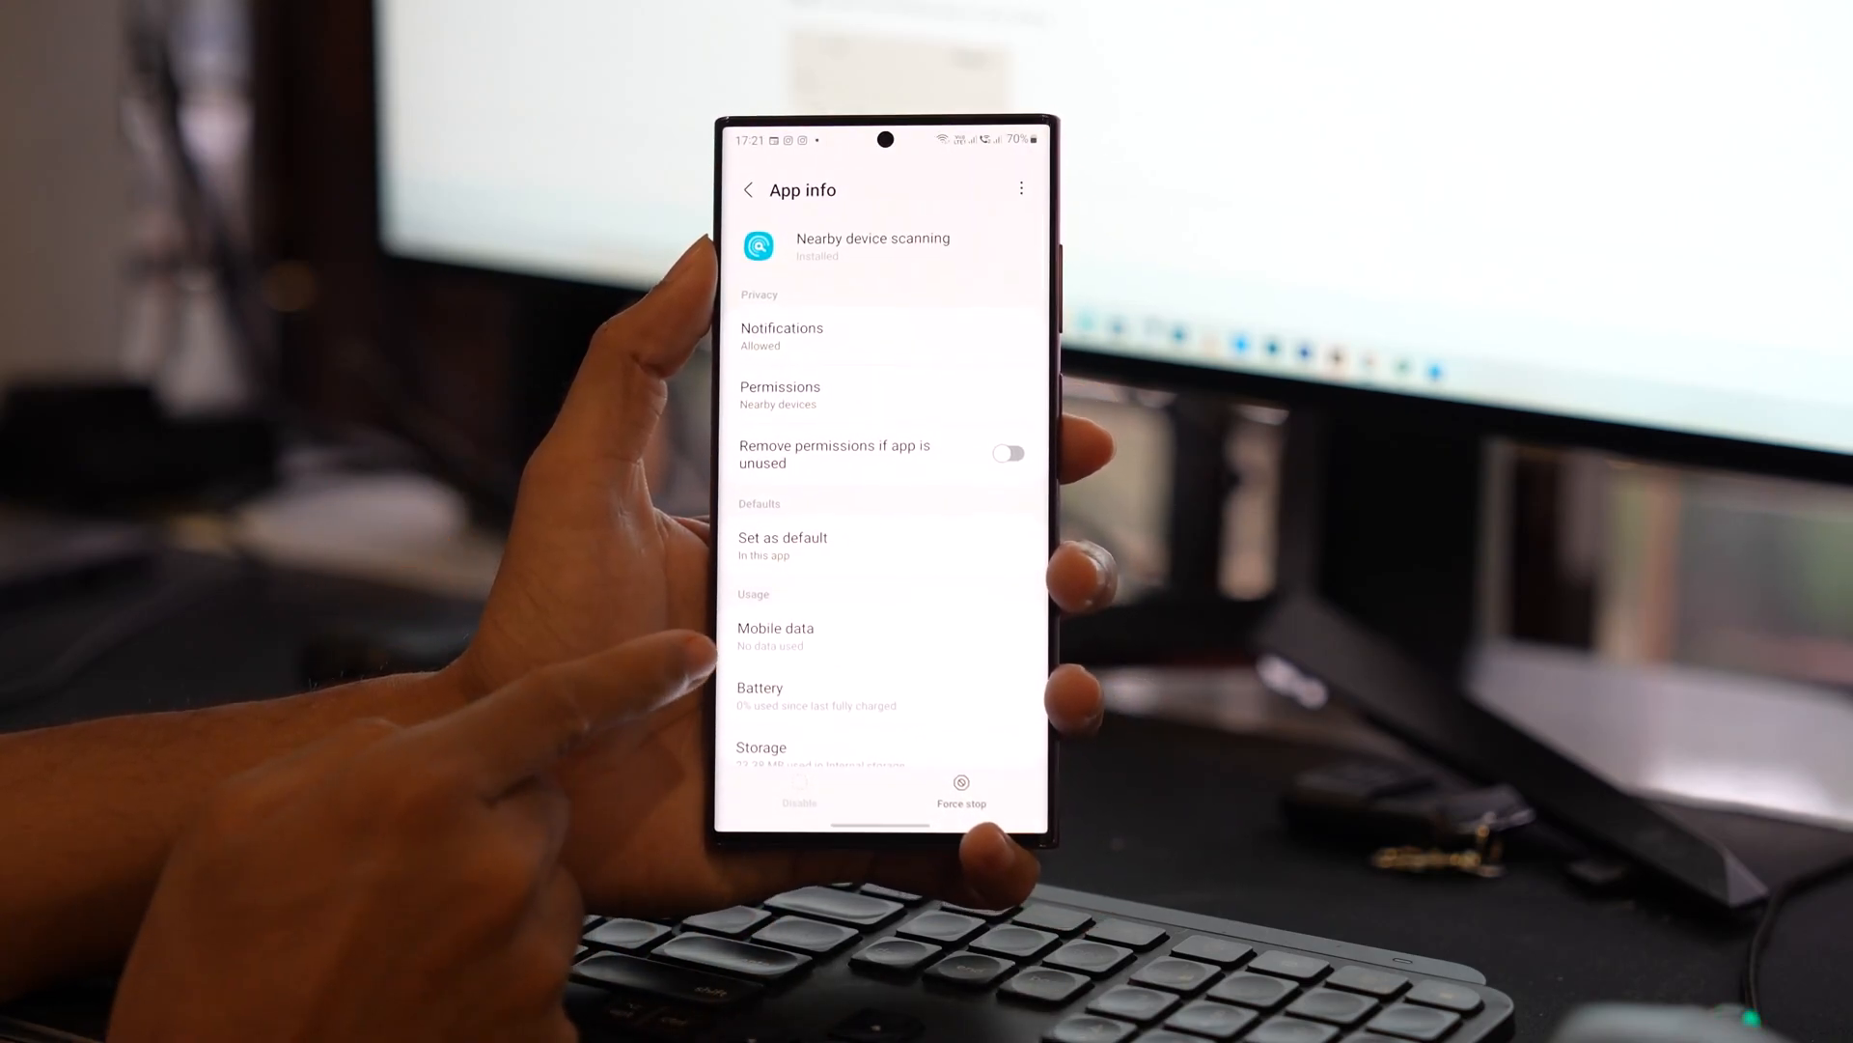
pyautogui.scroll(-3)
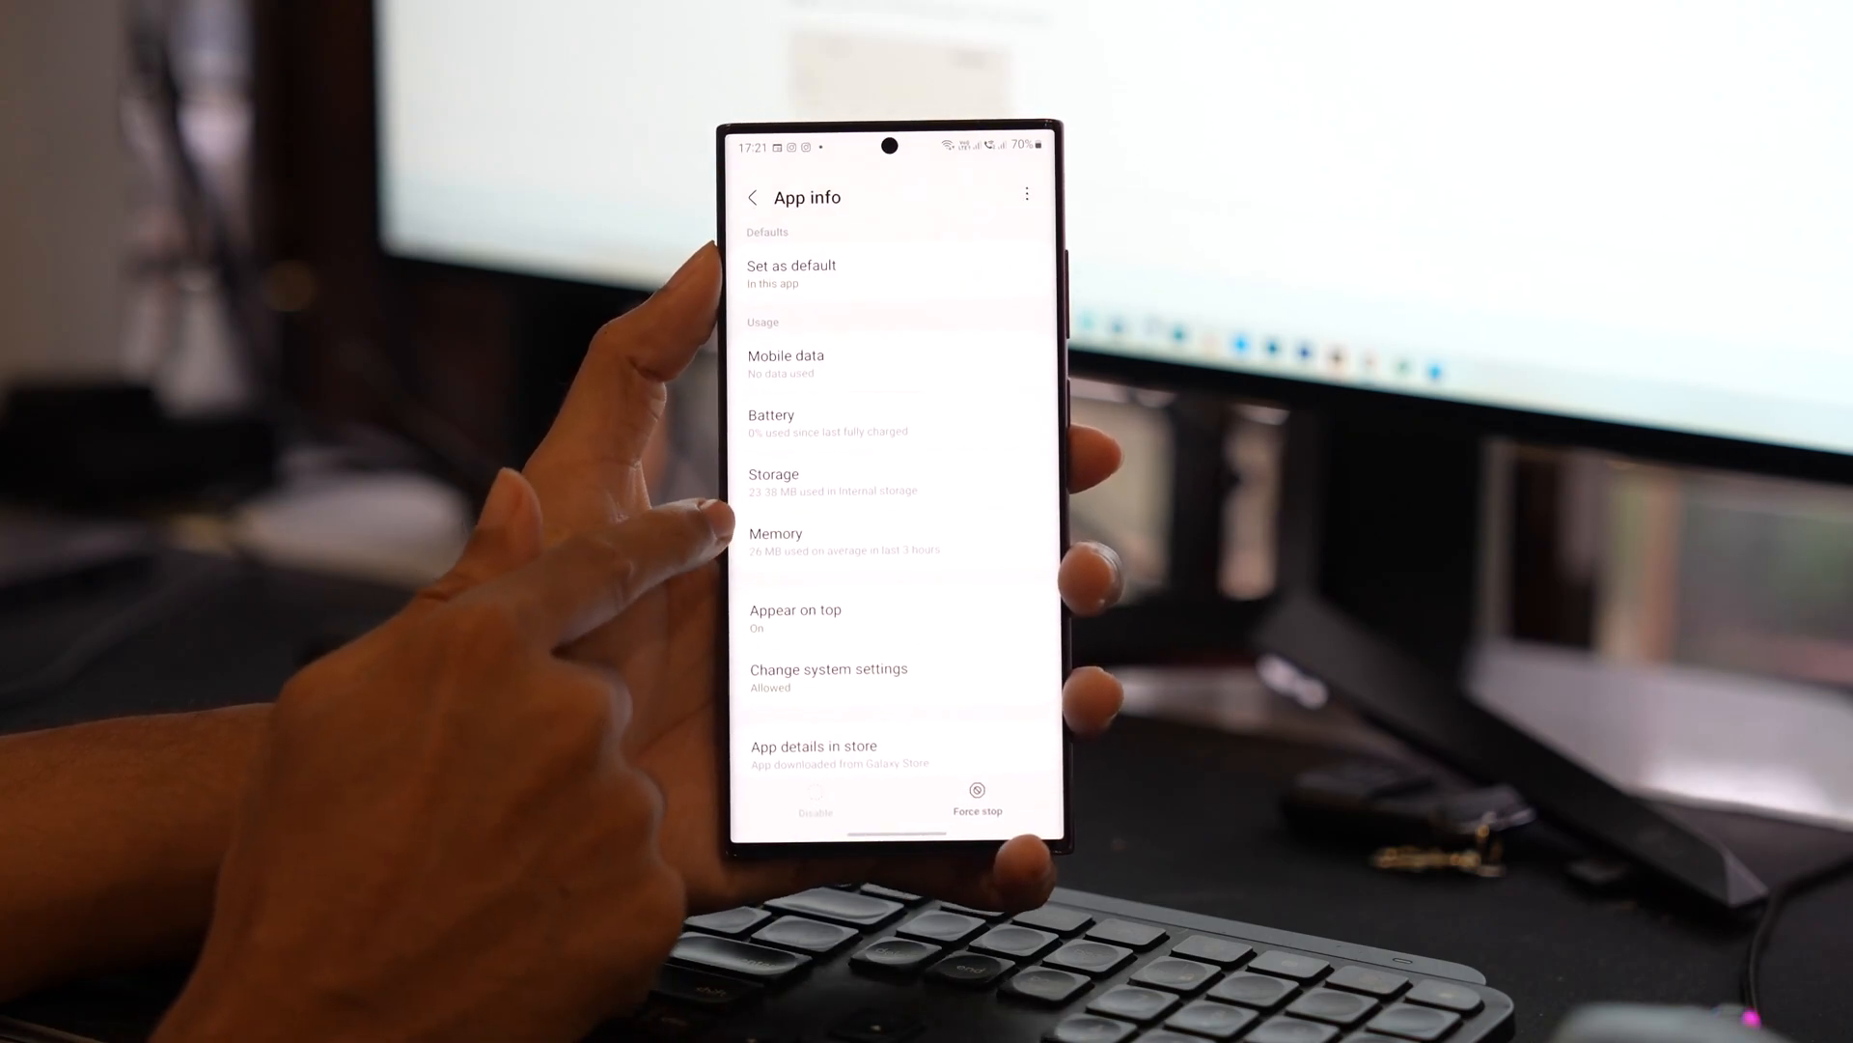
pyautogui.click(774, 483)
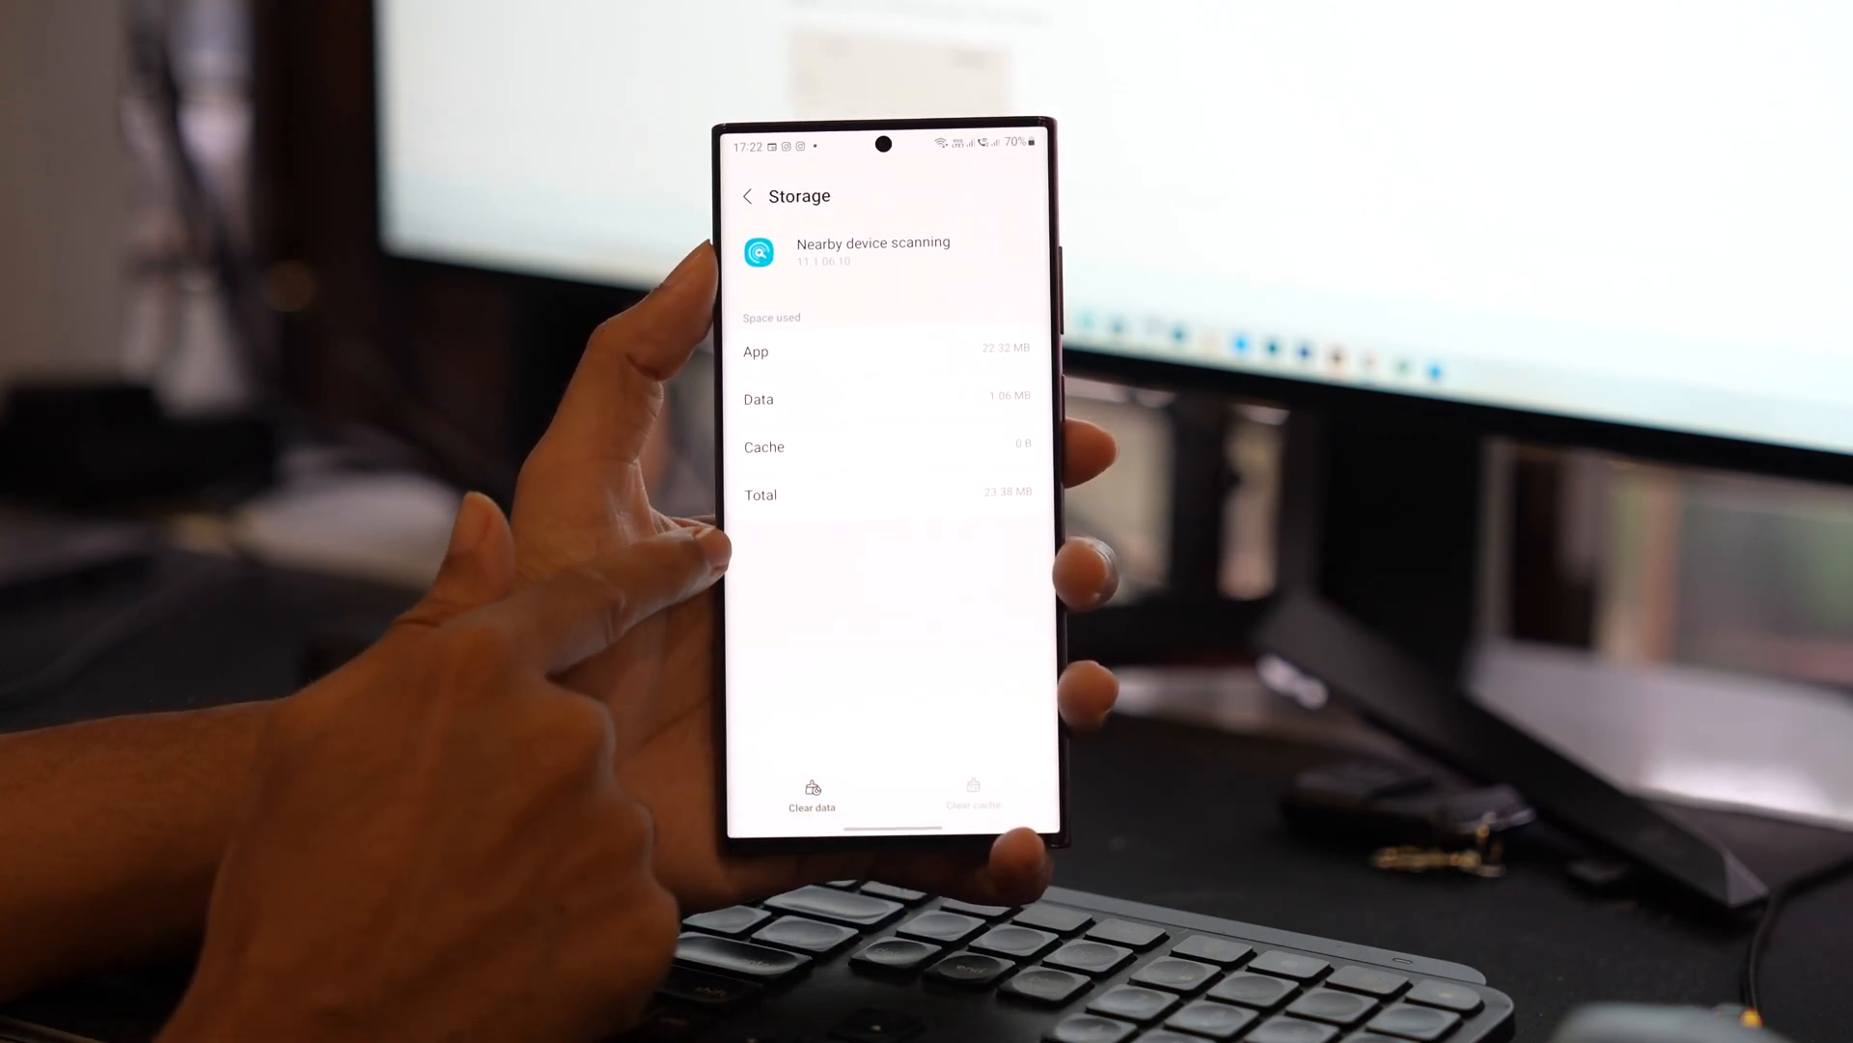